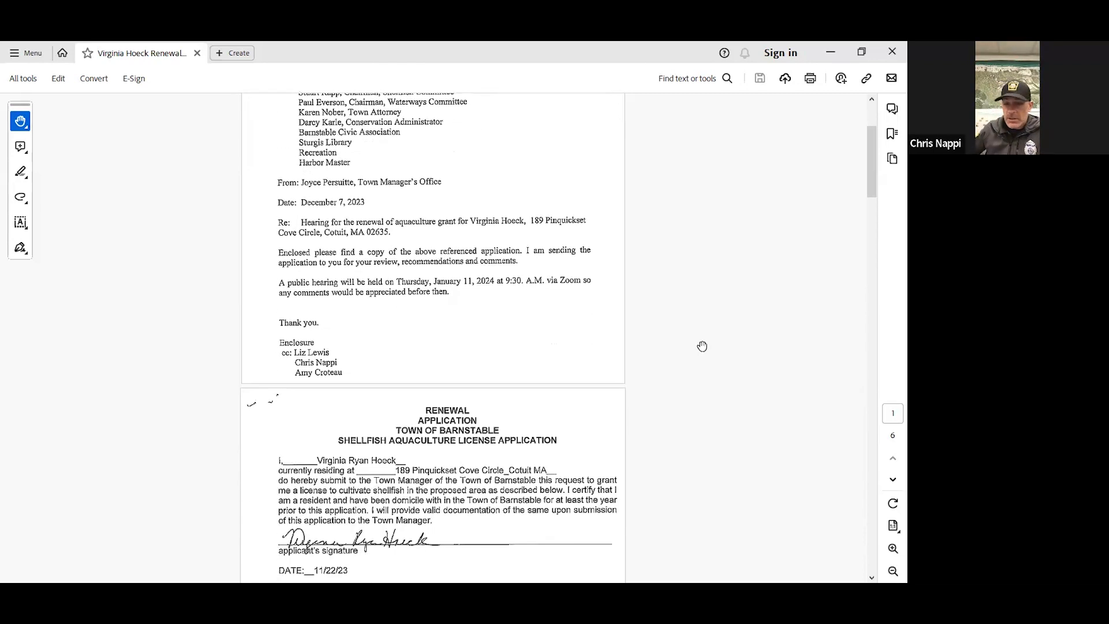
{"action": "scroll", "scroll_direction": "down", "scroll_amount": 3}
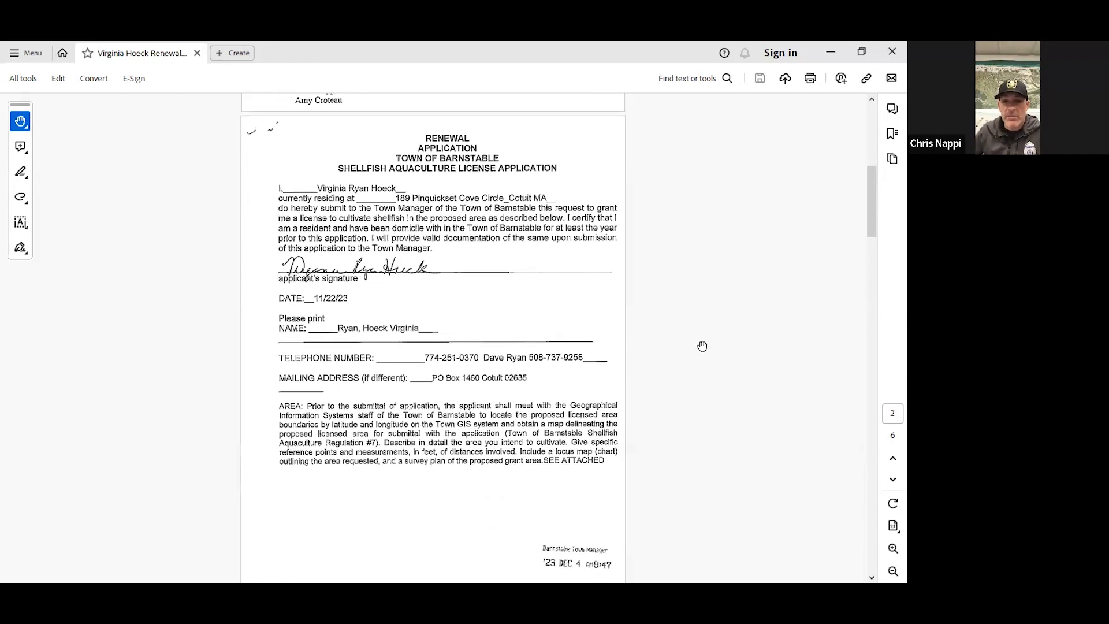
{"action": "scroll", "scroll_direction": "down", "scroll_amount": 3}
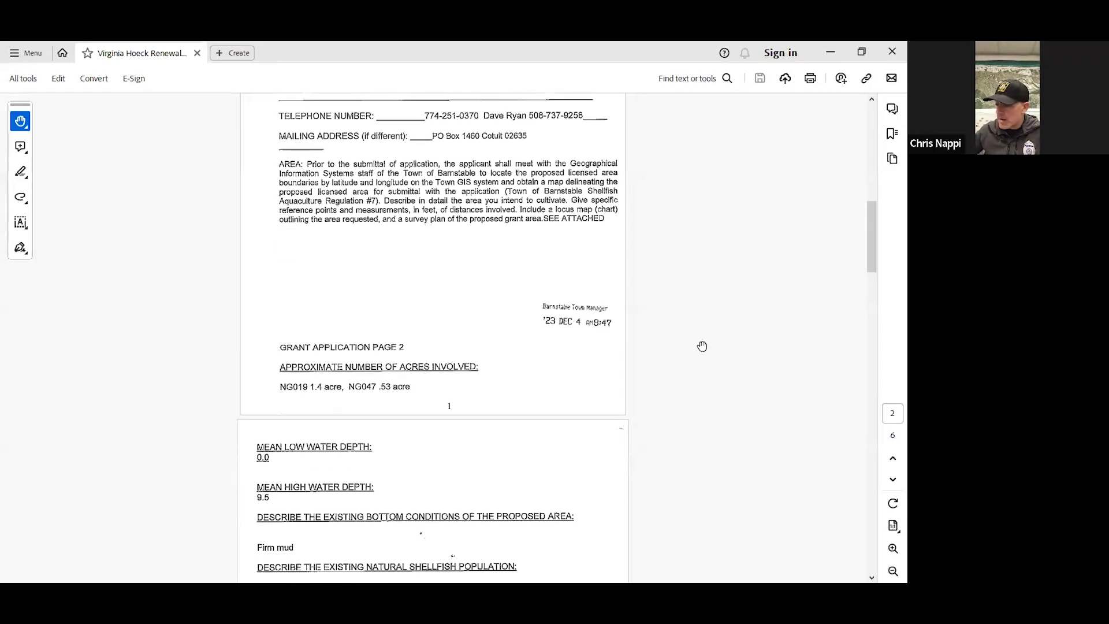
{"action": "scroll", "scroll_direction": "down", "scroll_amount": 3}
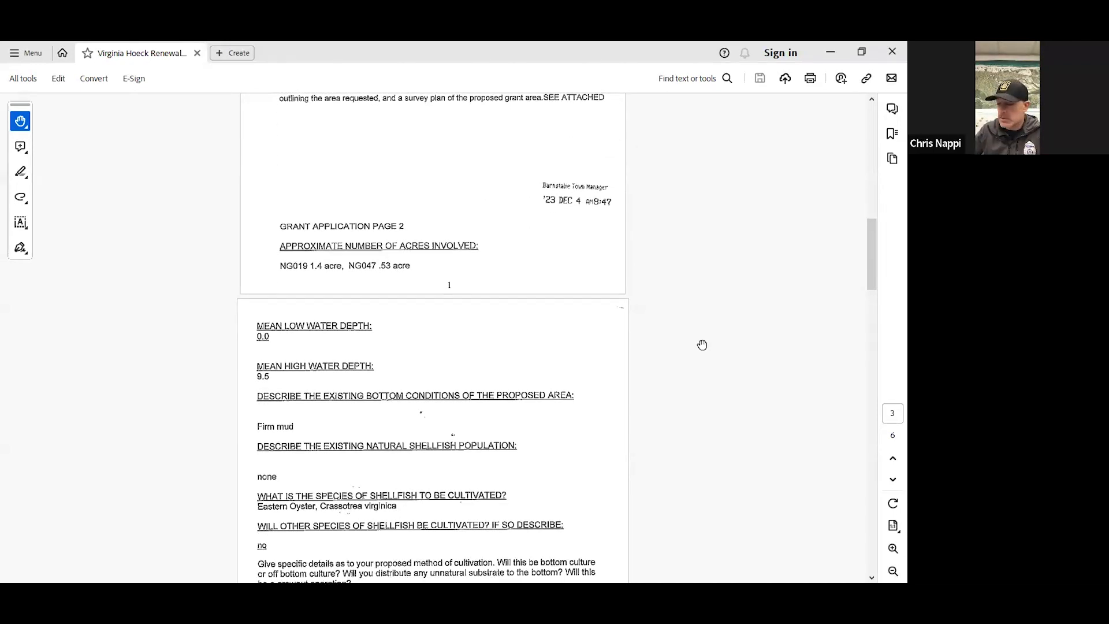
{"action": "mouse_move", "coordinate": [718, 435]}
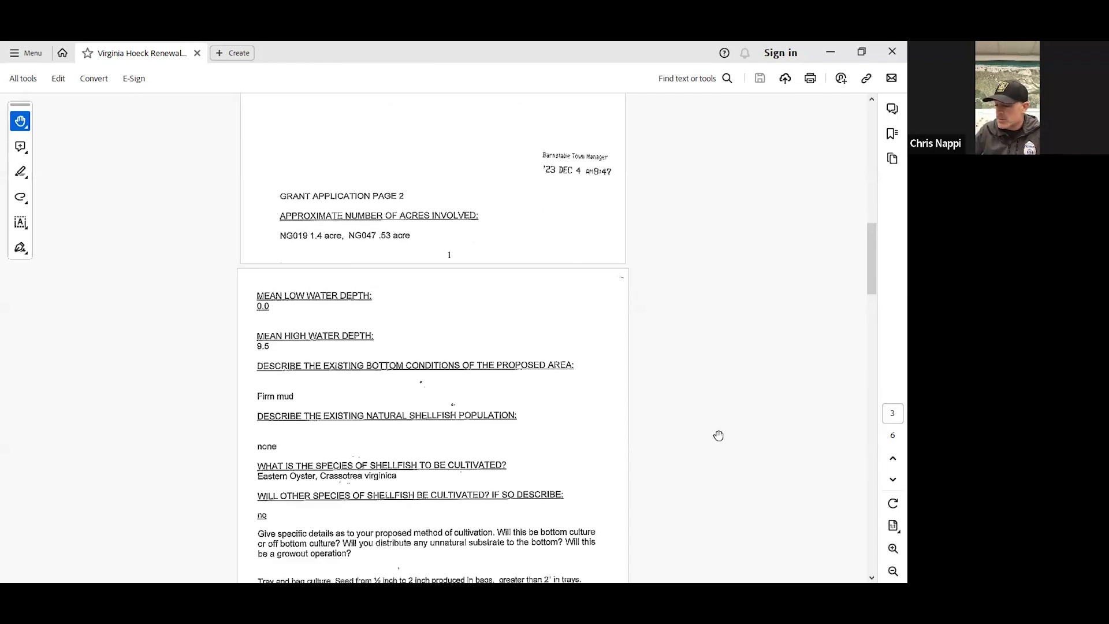
{"action": "scroll", "scroll_direction": "down", "scroll_amount": 3}
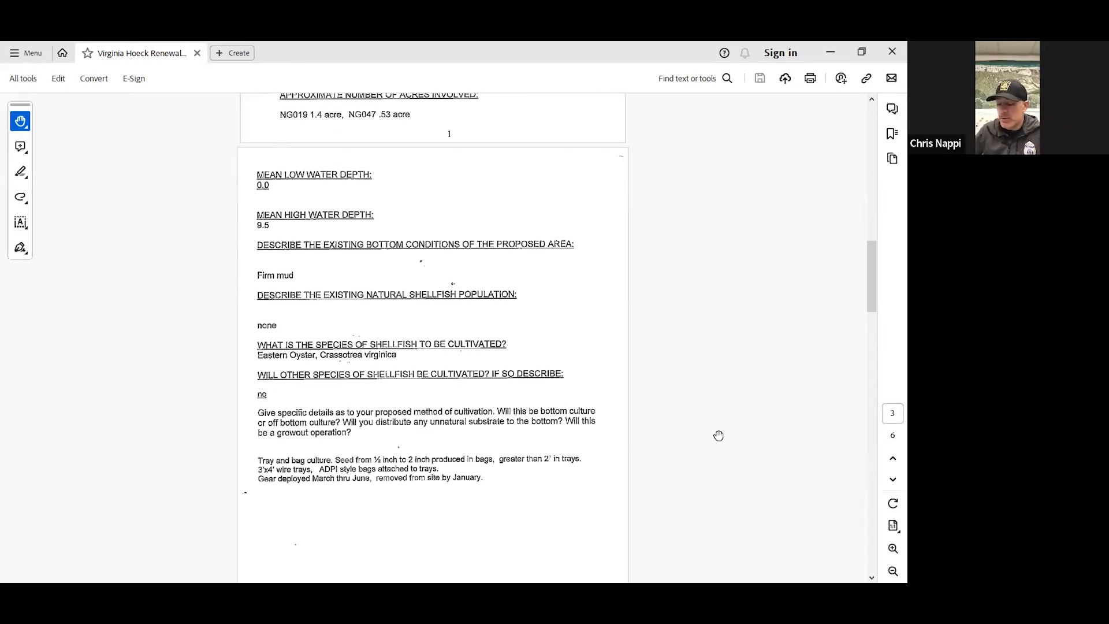
{"action": "scroll", "scroll_direction": "down", "scroll_amount": 3}
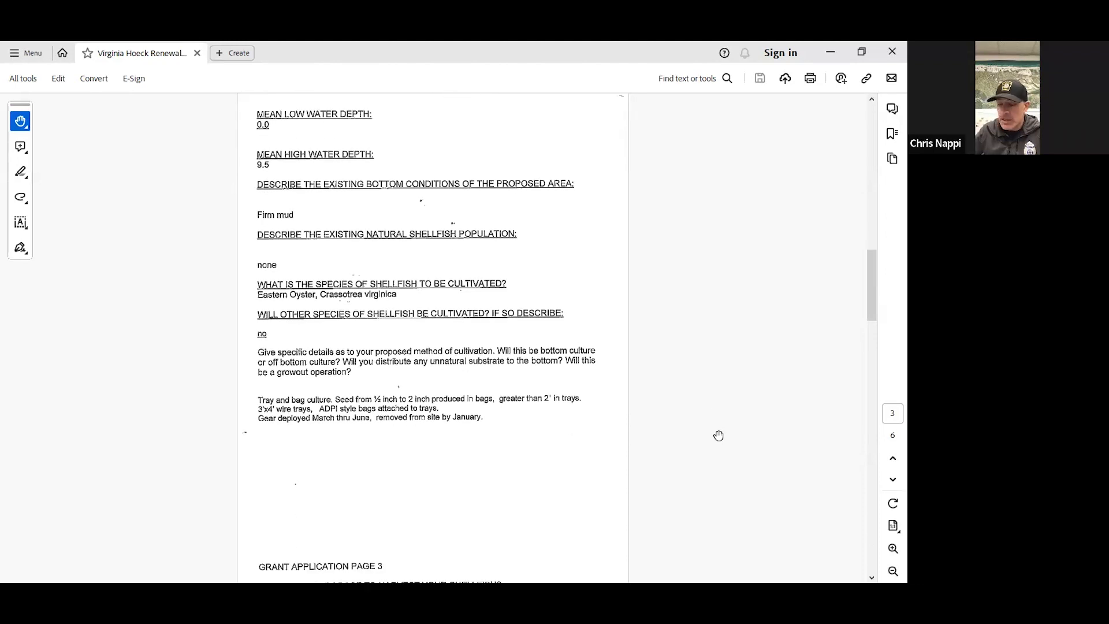
{"action": "scroll", "scroll_direction": "down", "scroll_amount": 3}
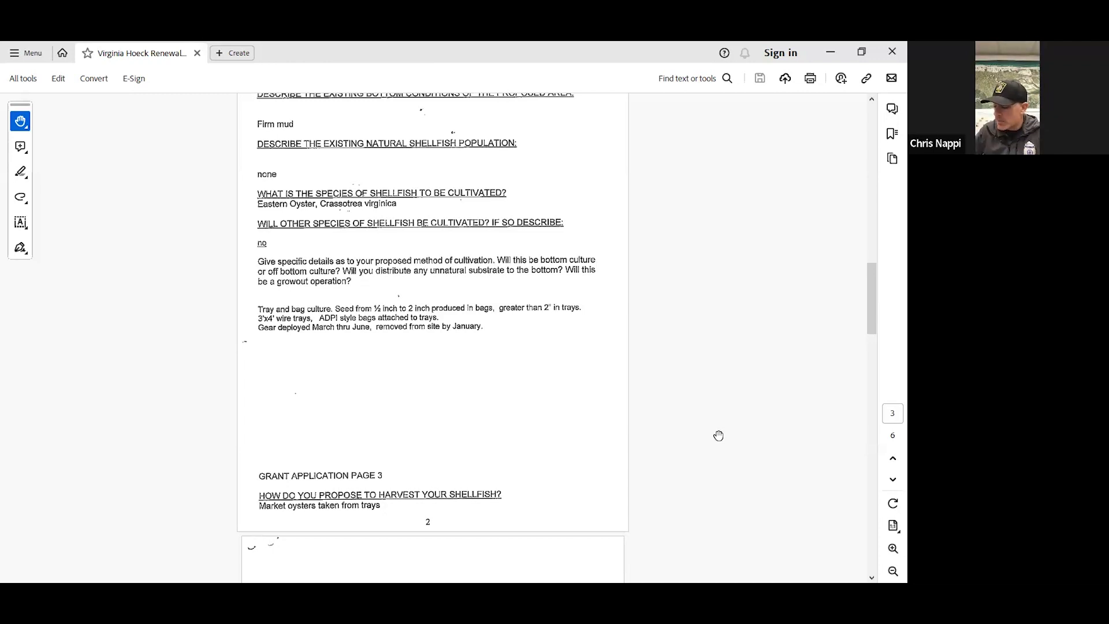
{"action": "scroll", "scroll_direction": "down", "scroll_amount": 3}
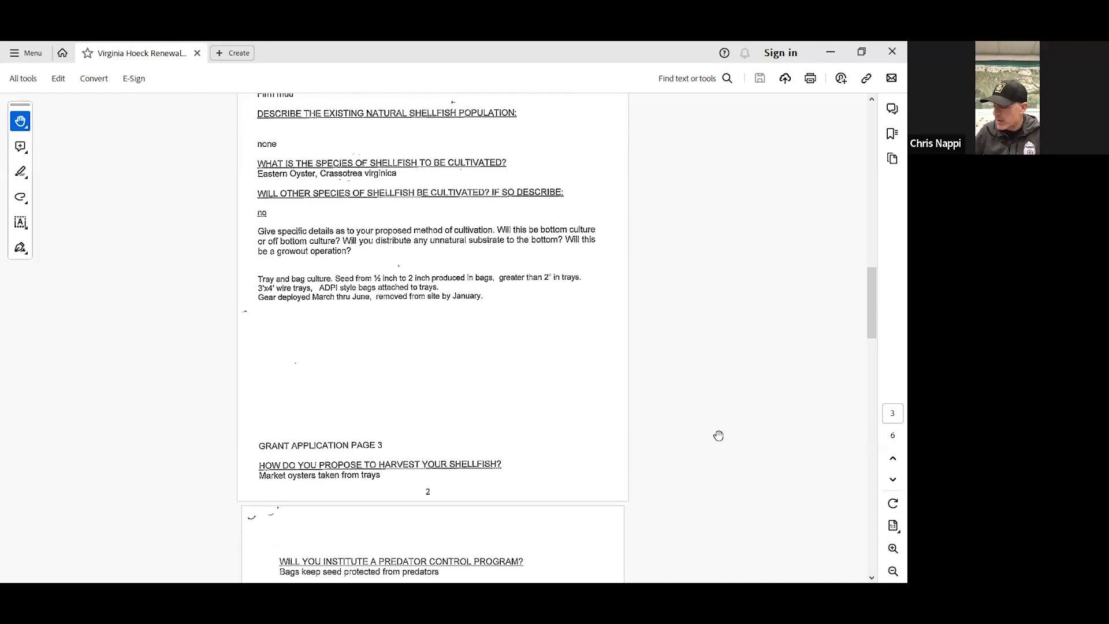
{"action": "mouse_move", "coordinate": [715, 436]}
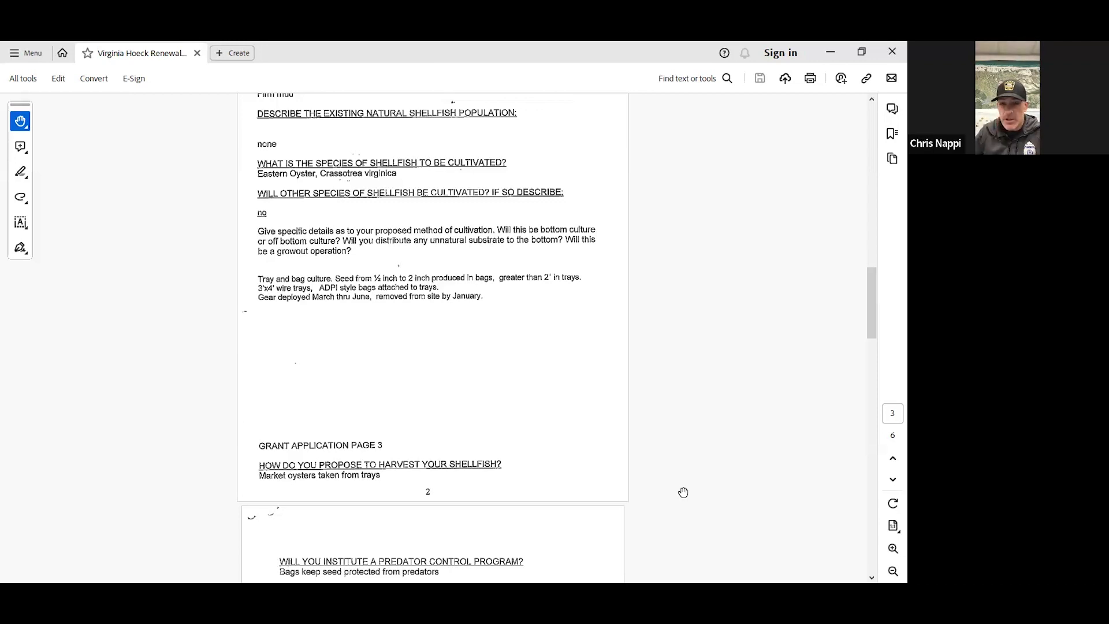
{"action": "scroll", "scroll_direction": "down", "scroll_amount": 3}
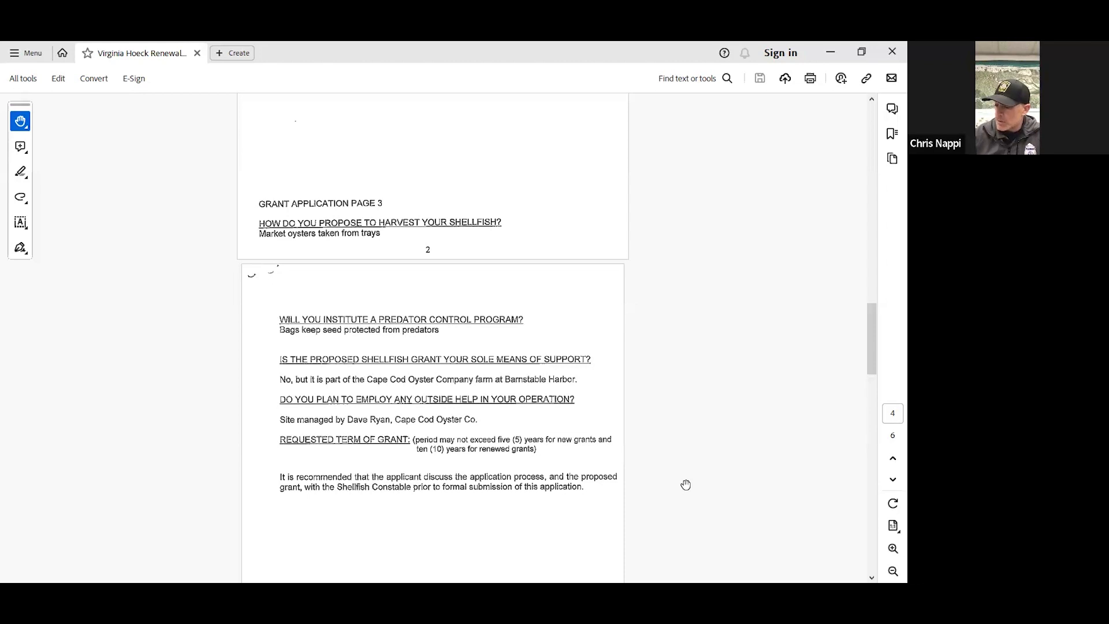
{"action": "mouse_move", "coordinate": [224, 97]}
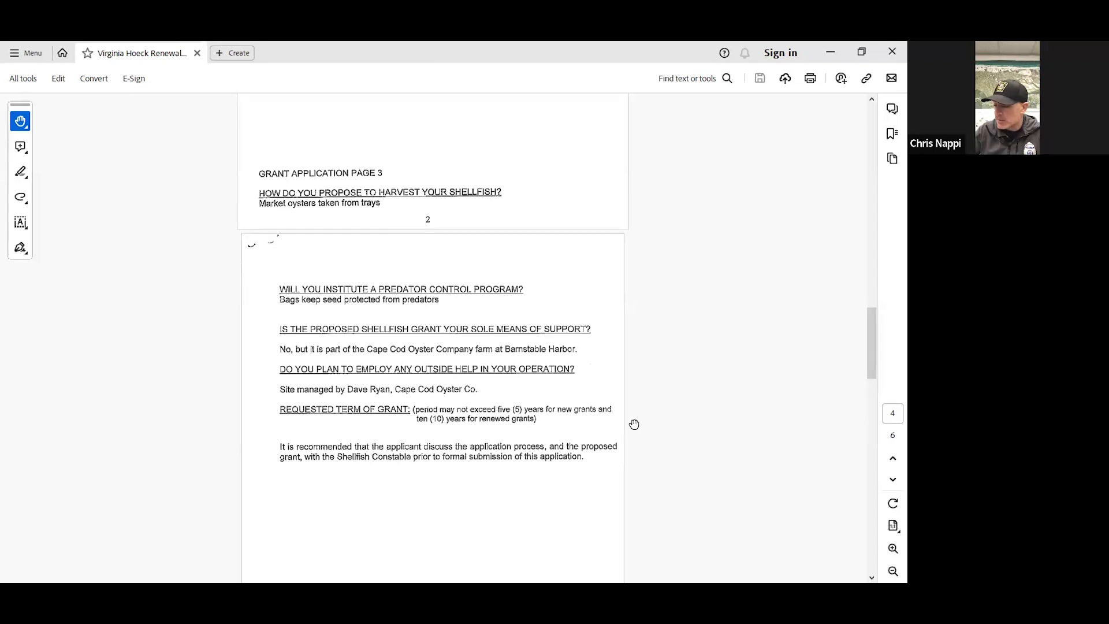
{"action": "scroll", "scroll_direction": "down", "scroll_amount": 3}
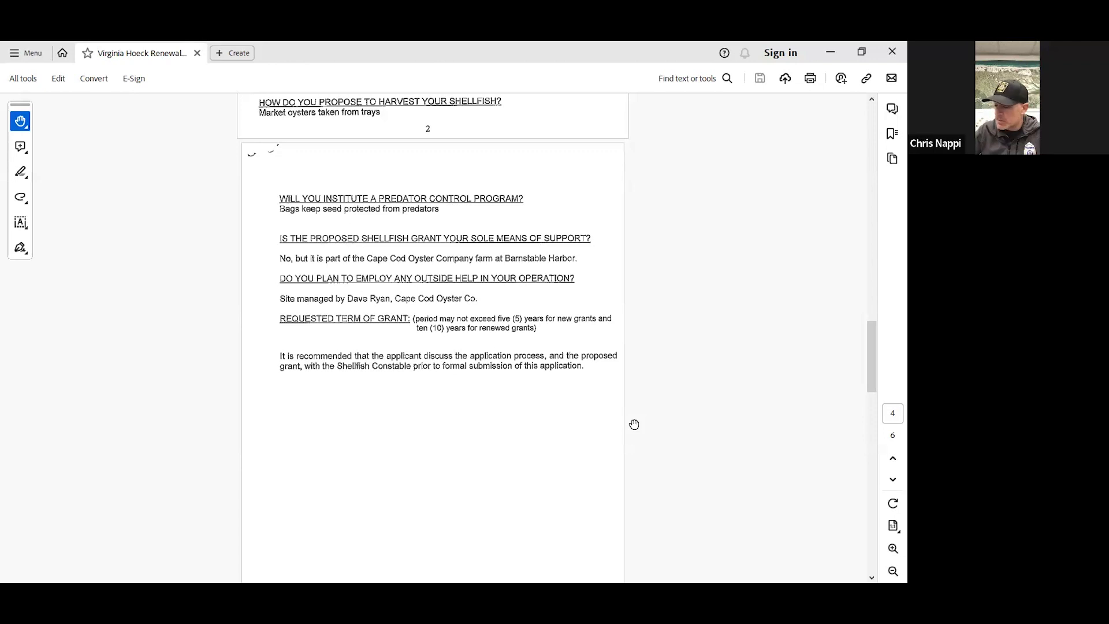
{"action": "scroll", "scroll_direction": "down", "scroll_amount": 3}
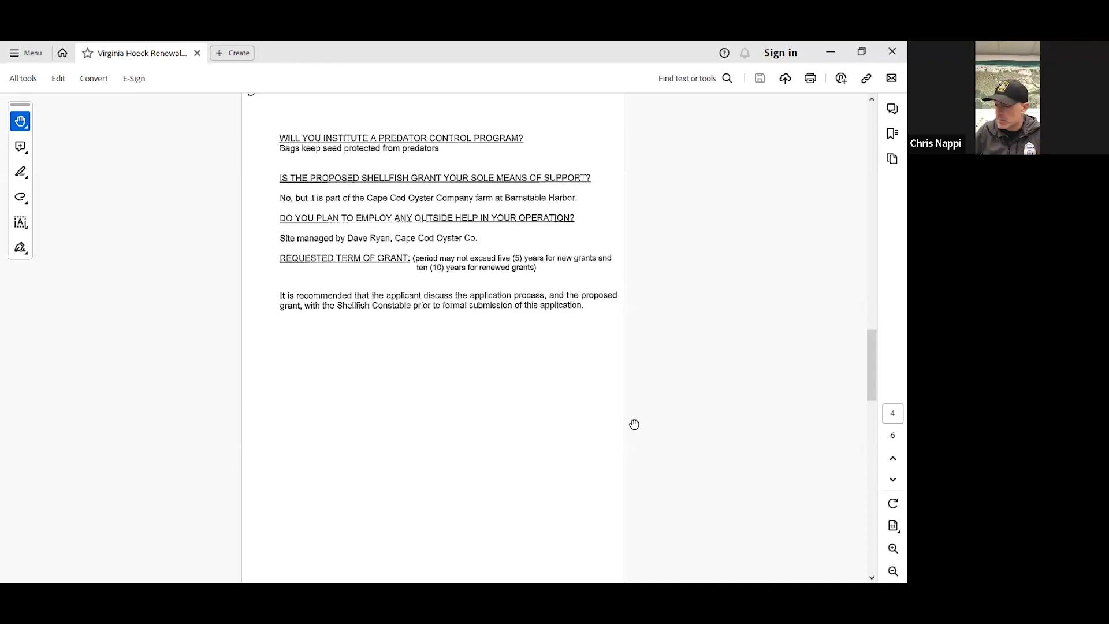
{"action": "scroll", "scroll_direction": "down", "scroll_amount": 3}
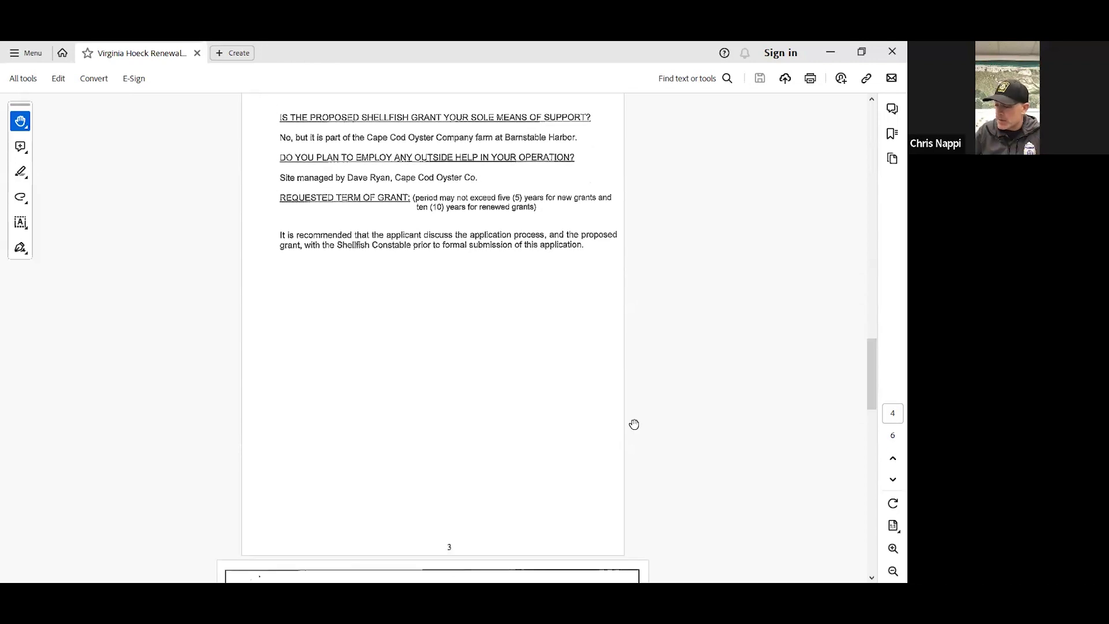
{"action": "scroll", "scroll_direction": "down", "scroll_amount": 3}
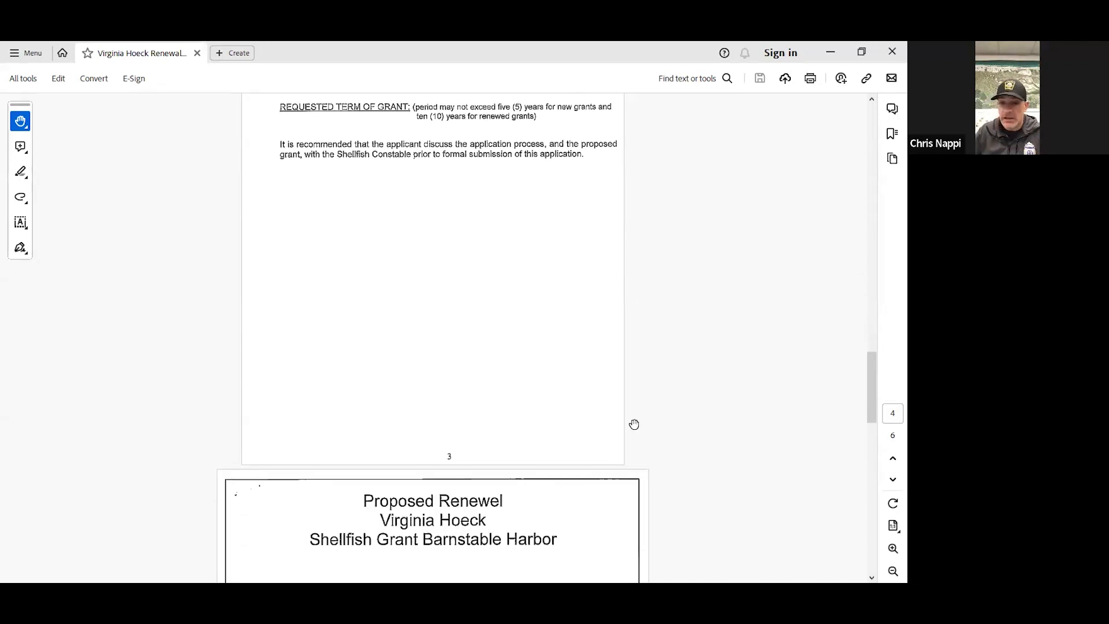
{"action": "scroll", "scroll_direction": "down", "scroll_amount": 3}
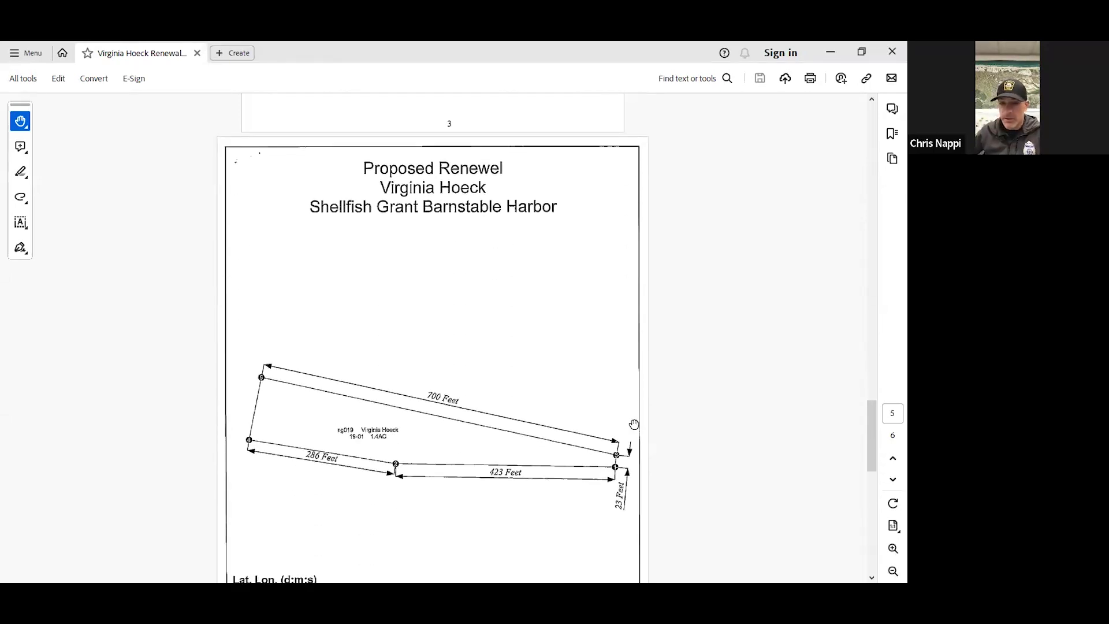
{"action": "scroll", "scroll_direction": "down", "scroll_amount": 3}
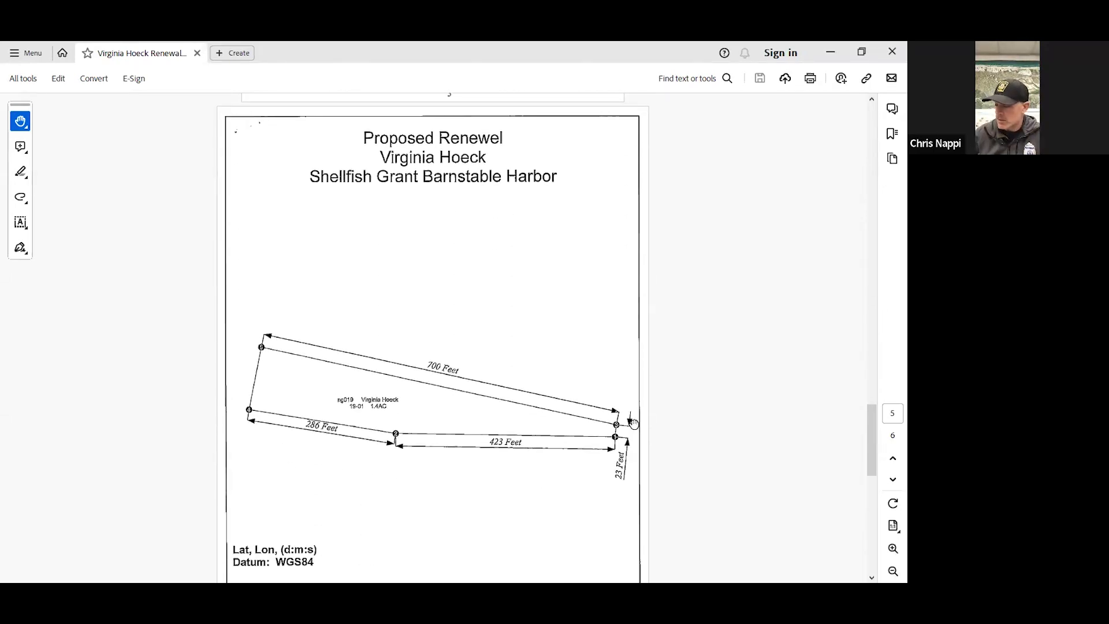
{"action": "scroll", "scroll_direction": "down", "scroll_amount": 3}
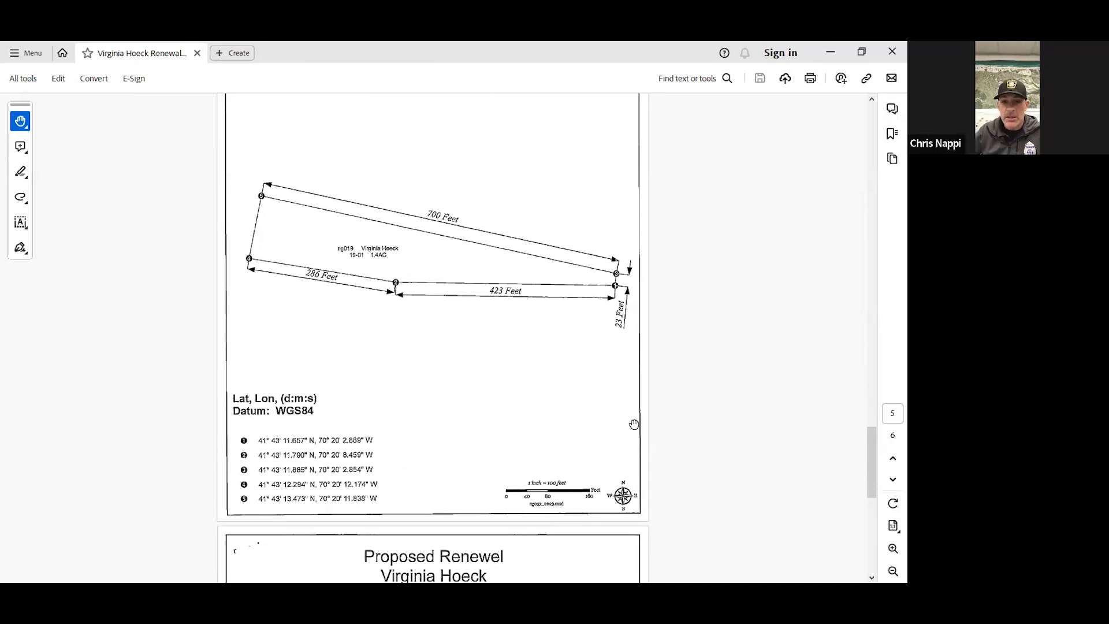
{"action": "scroll", "scroll_direction": "down", "scroll_amount": 3}
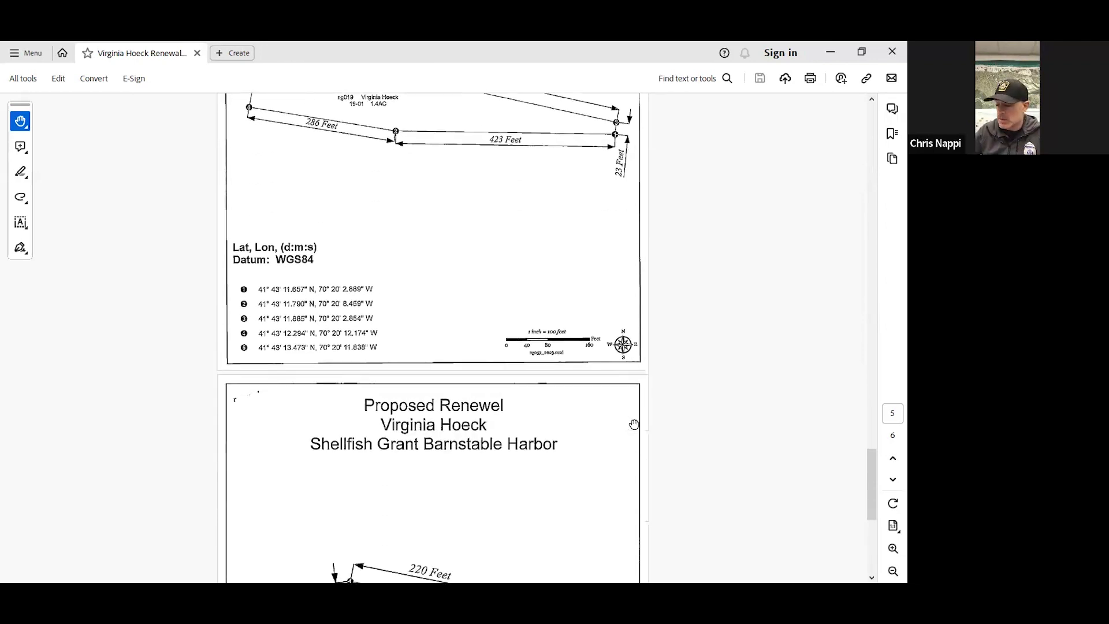
{"action": "scroll", "scroll_direction": "down", "scroll_amount": 3}
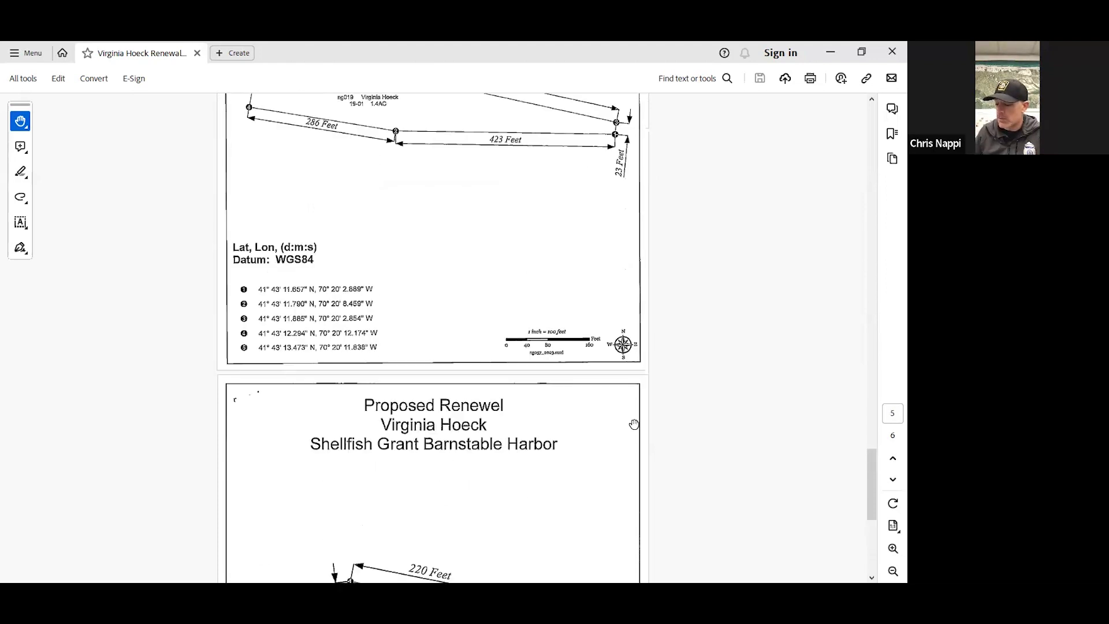
{"action": "scroll", "scroll_direction": "down", "scroll_amount": 3}
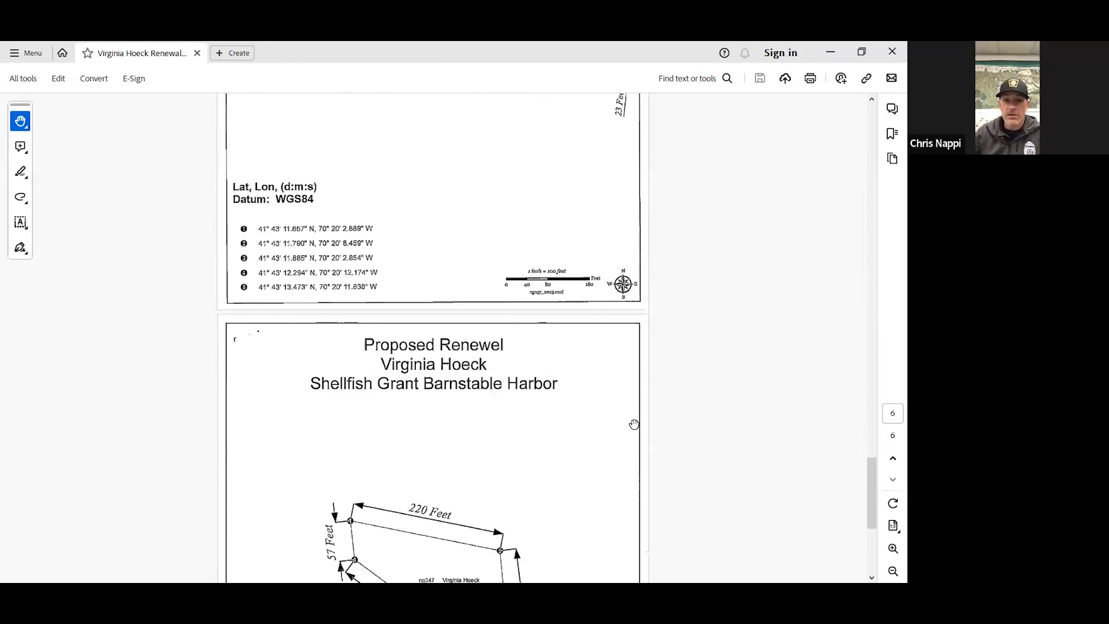
{"action": "scroll", "scroll_direction": "down", "scroll_amount": 3}
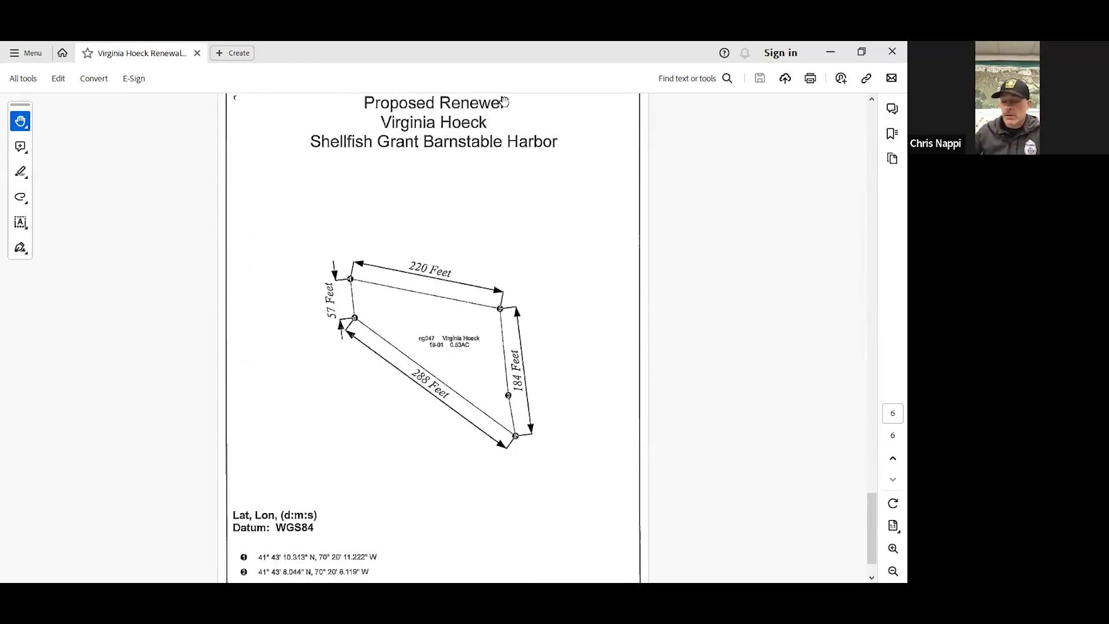